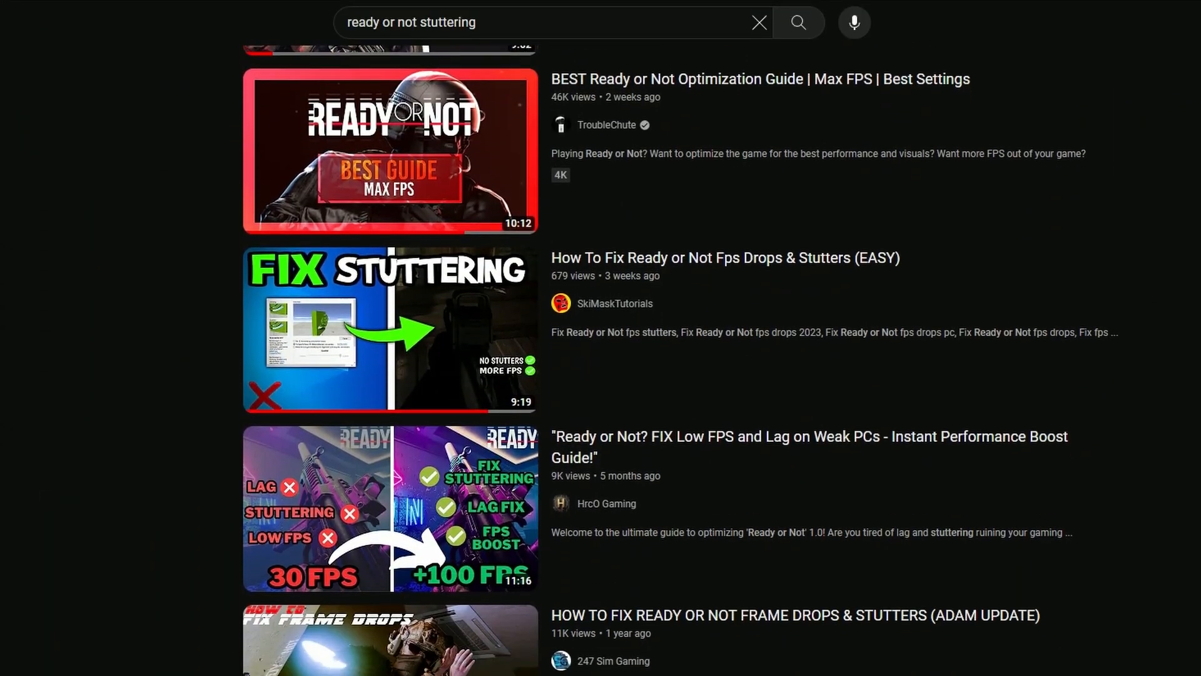
- Leave the Google results and bring up AMD Software: Adrenalin Edition's Performance section
scroll(down, 3)
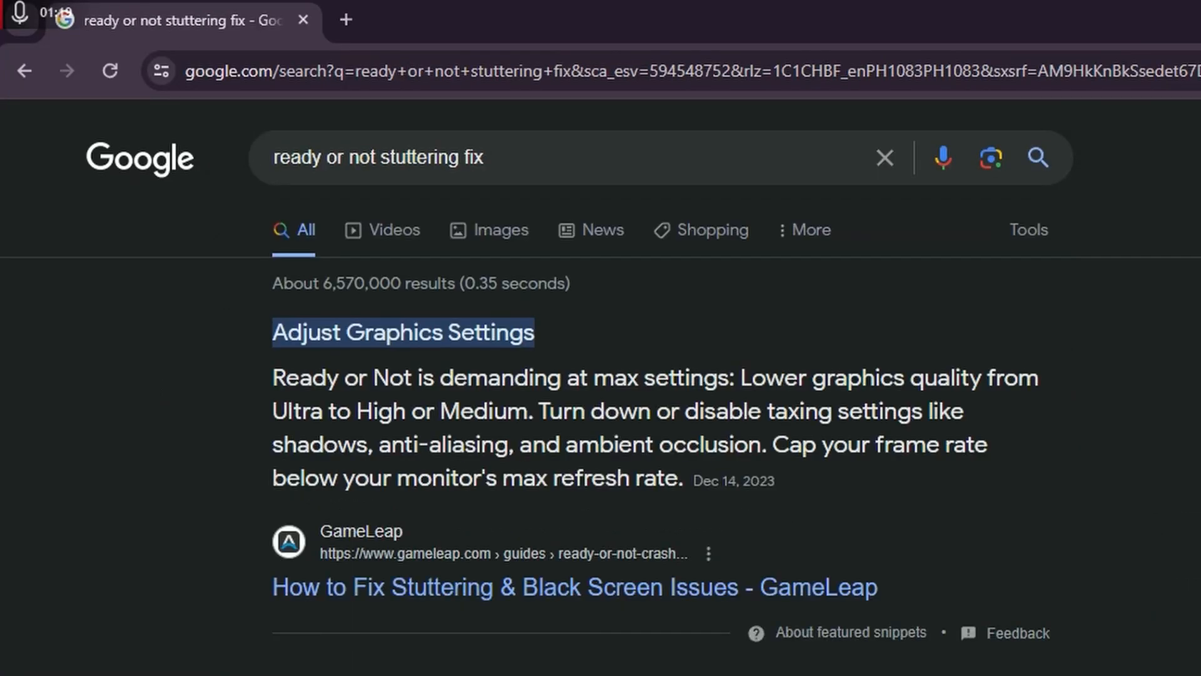
scroll(down, 3)
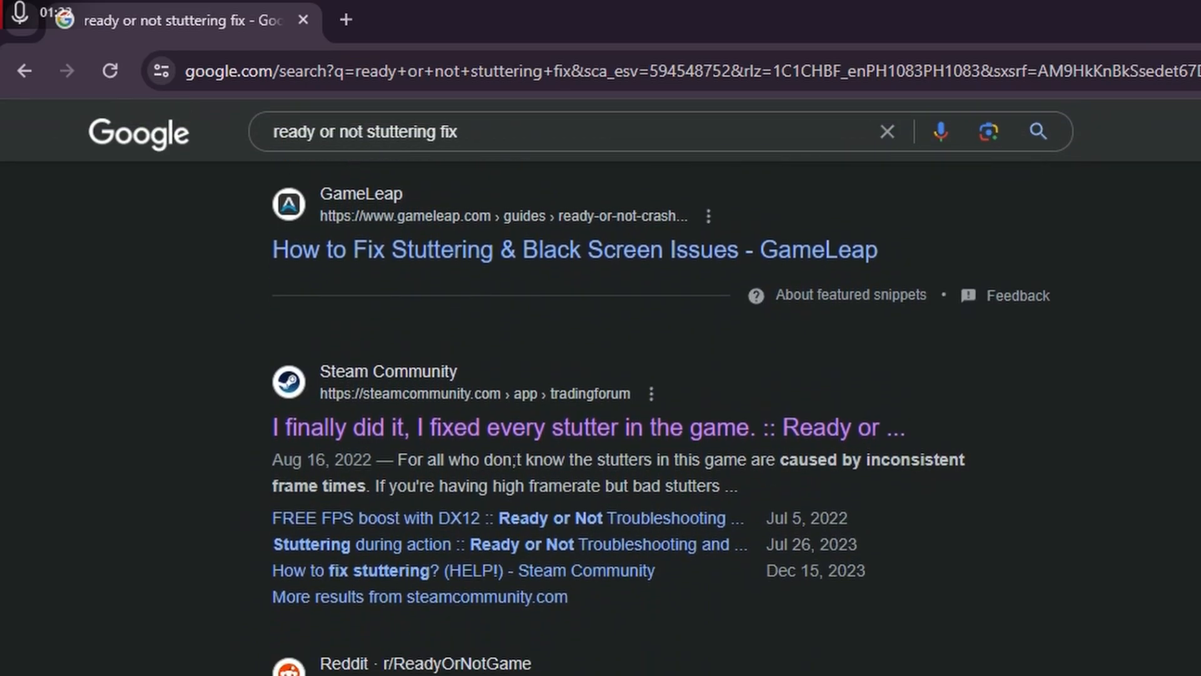
scroll(down, 3)
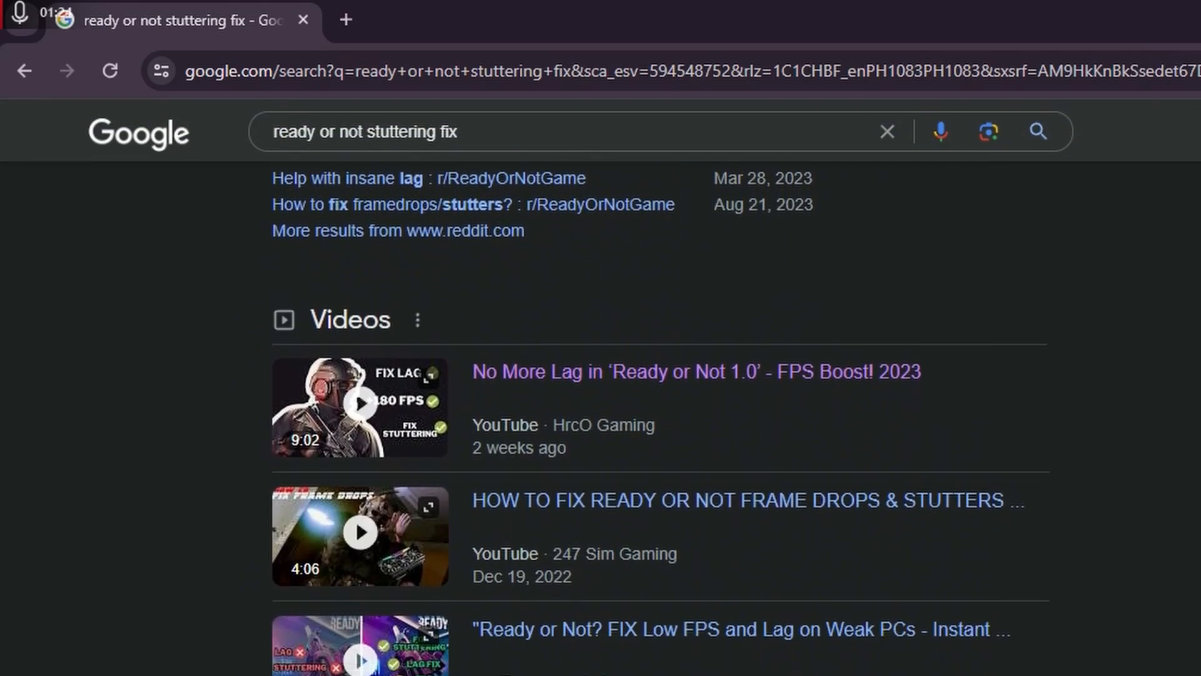
scroll(down, 3)
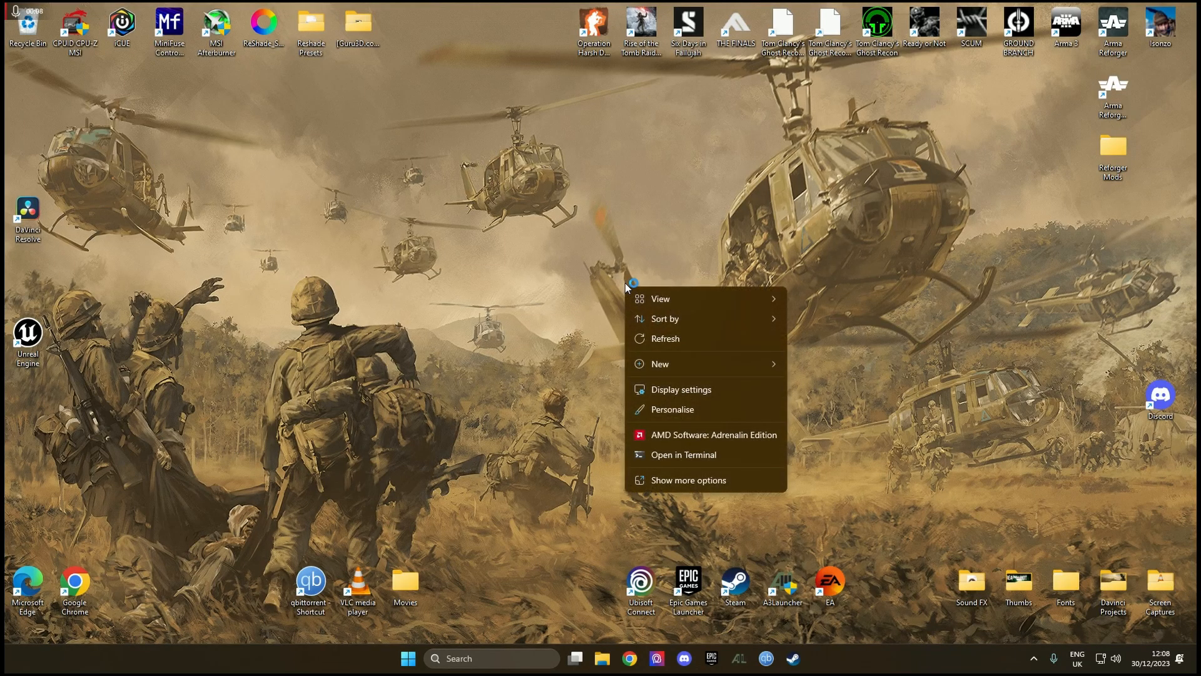
click(713, 435)
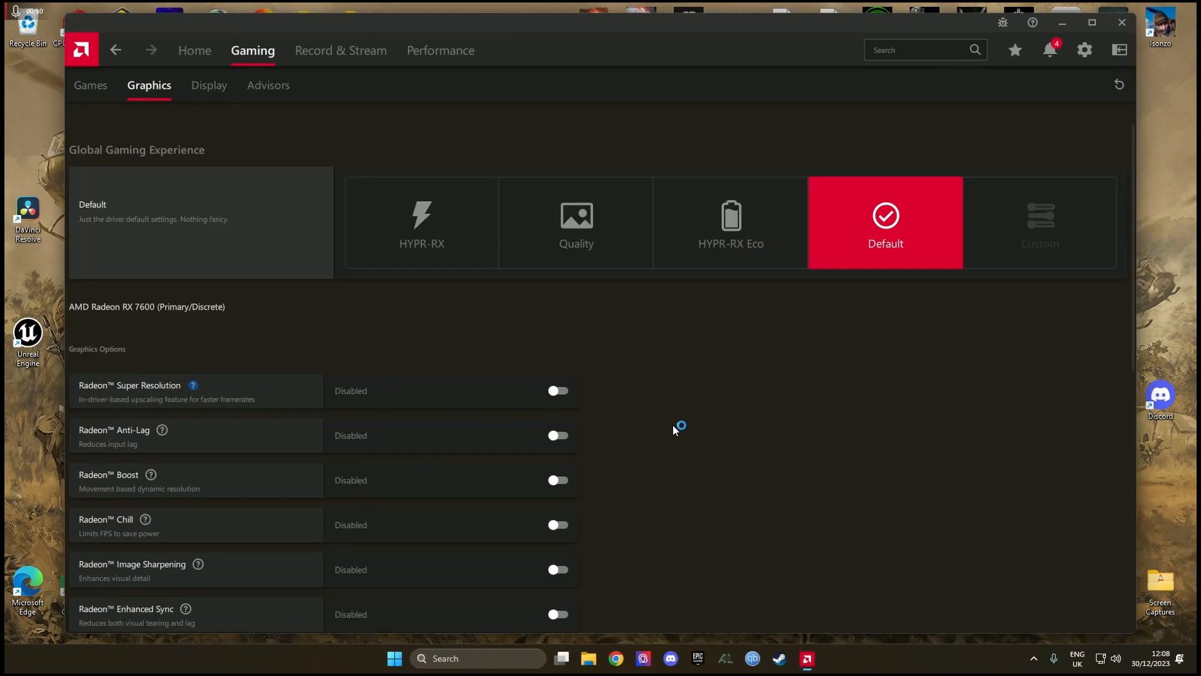
click(440, 50)
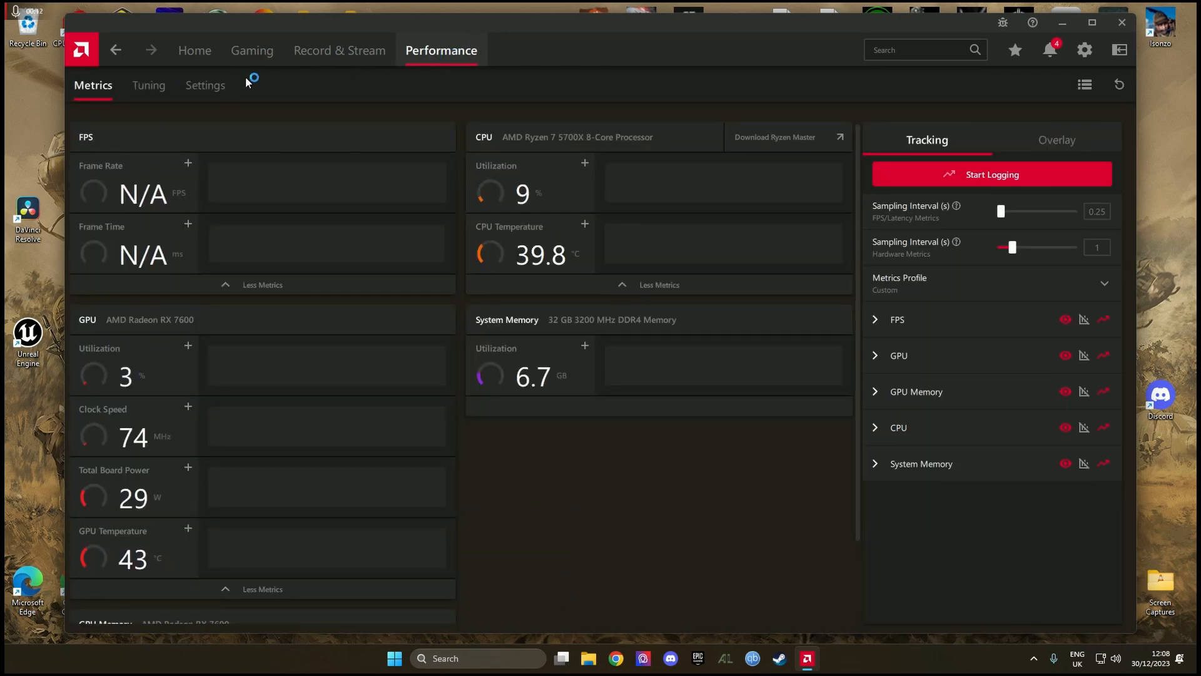
- In Tuning's GPU section, switch off AMD SmartAccess Memory for the Radeon RX 7600, raising the warning
click(148, 85)
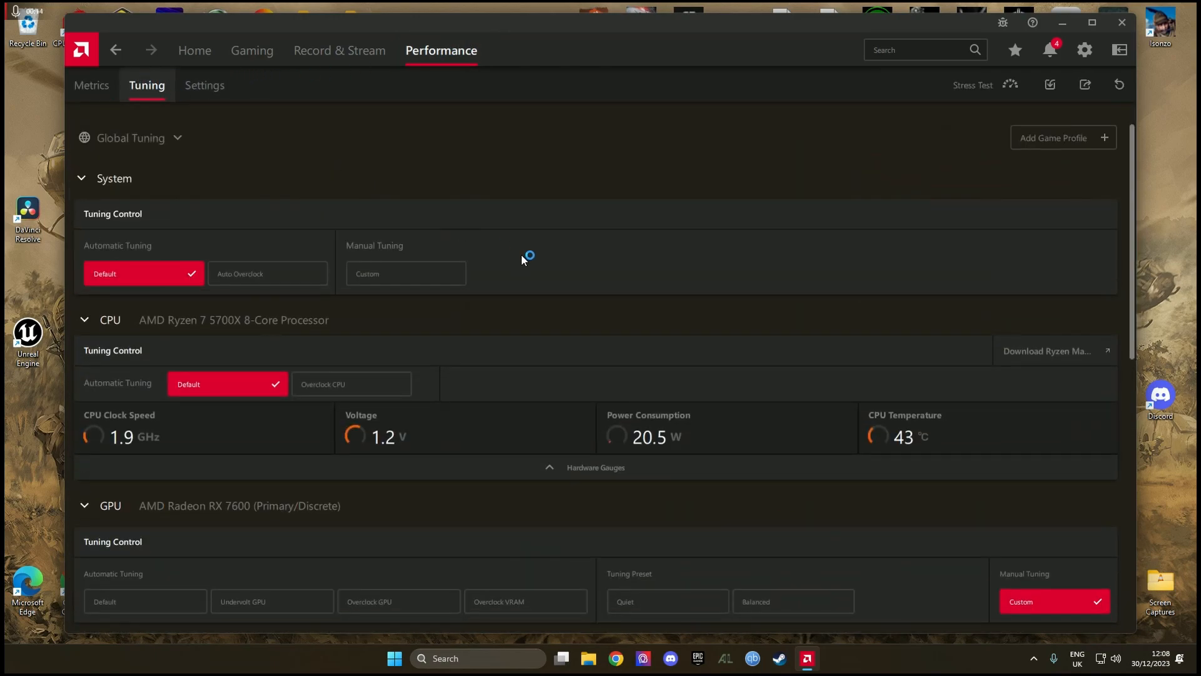
scroll(down, 3)
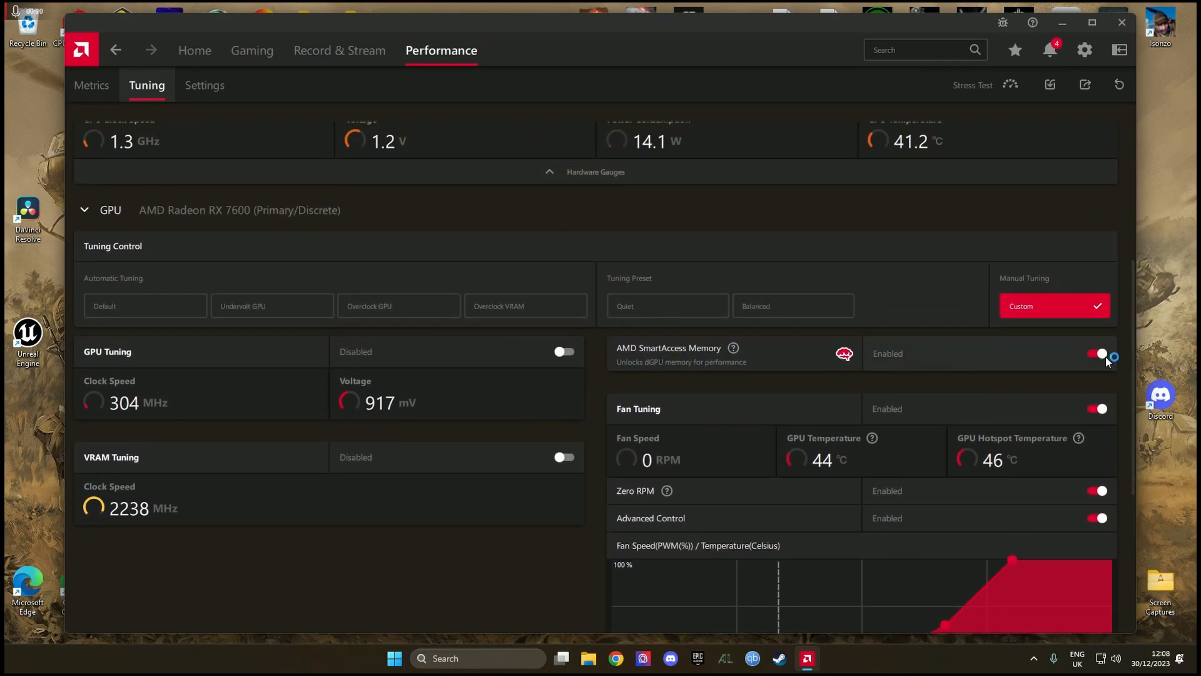
click(1096, 353)
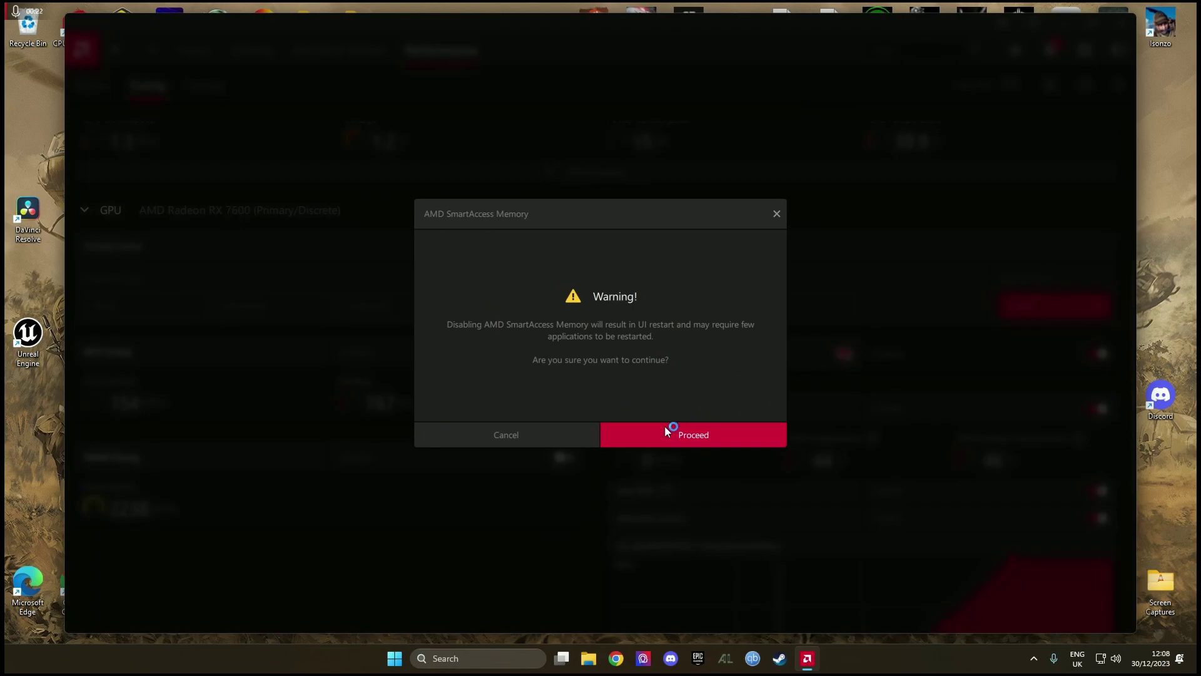